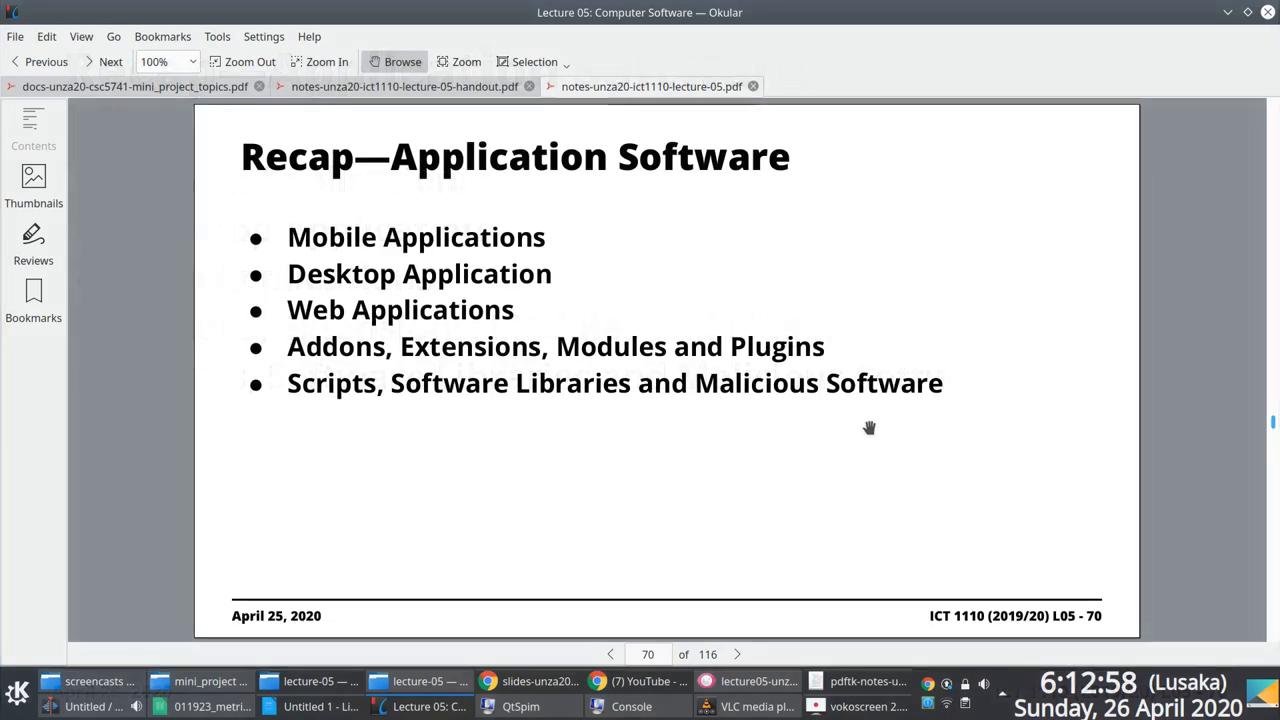
{"action": "mouse_move", "coordinate": [690, 604]}
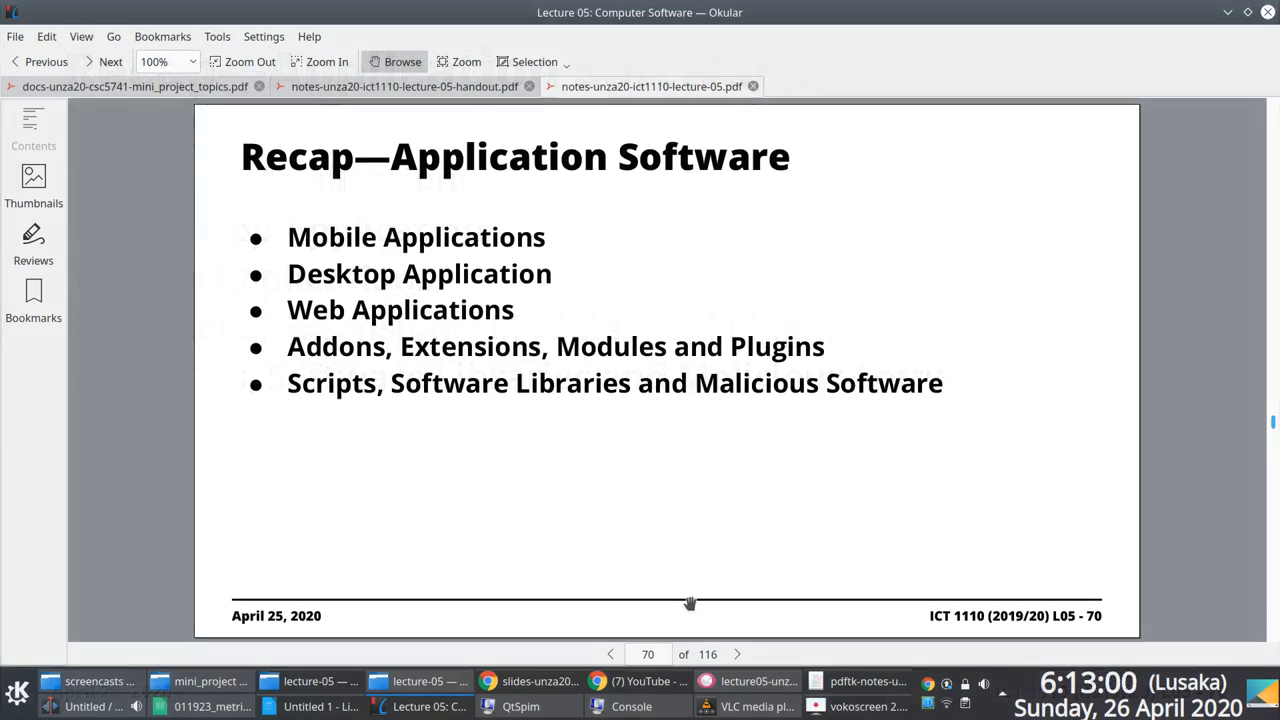
{"action": "mouse_move", "coordinate": [608, 680]}
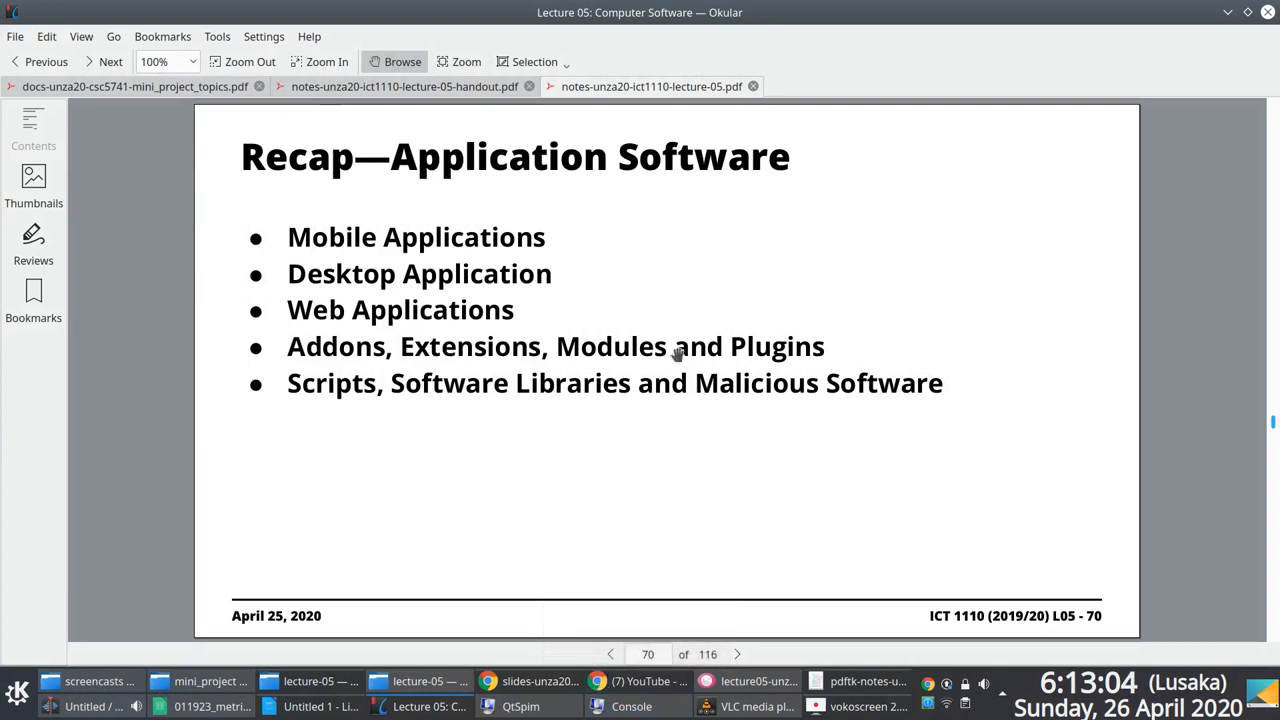
{"action": "mouse_move", "coordinate": [588, 416]}
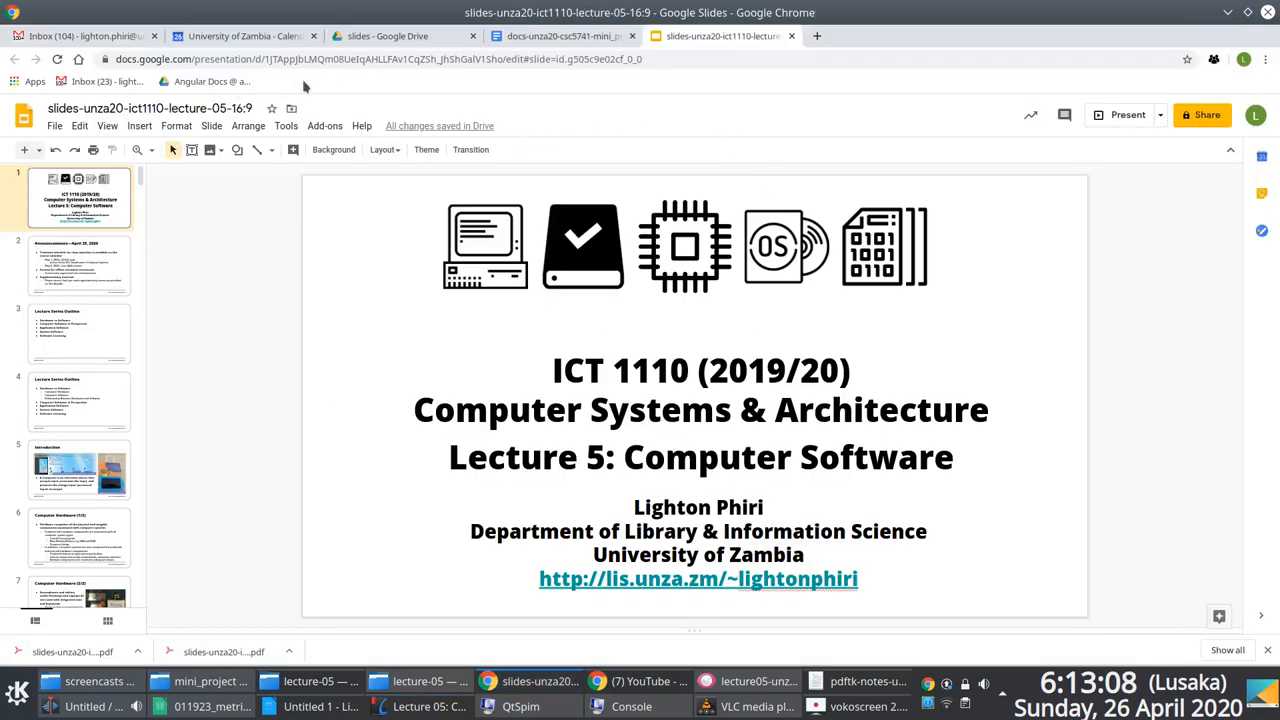
- Start entering the University of Zambia address in a new Chrome tab
{"action": "left_click", "coordinate": [976, 36]}
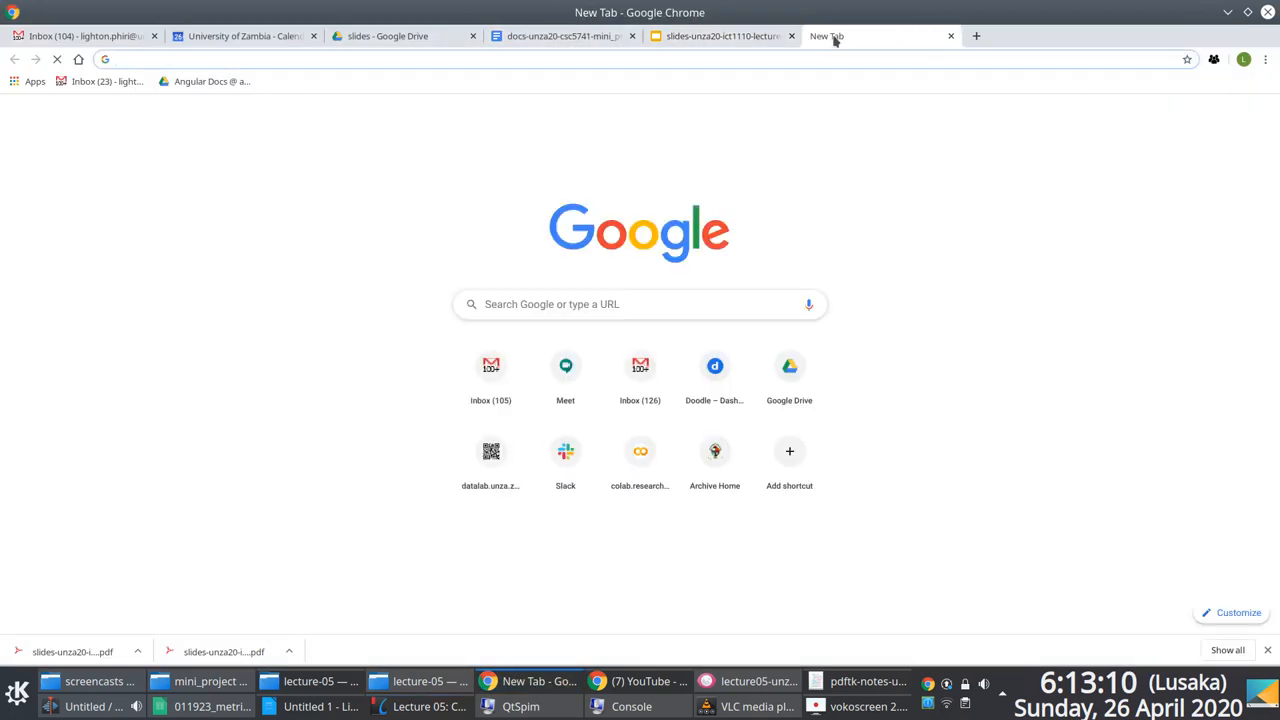
{"action": "type", "text": "www.un"}
{"action": "type", "text": "c"}
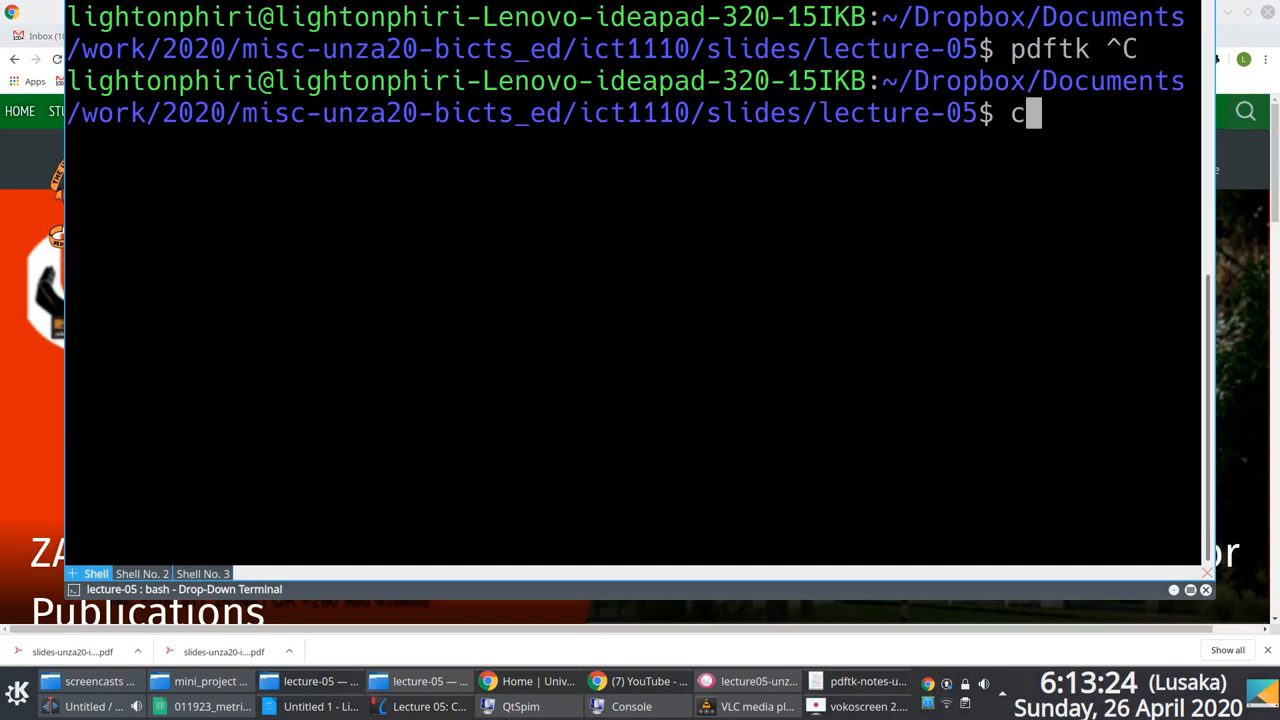
- Launch the Lynx text browser in a new Yakuake shell session
{"action": "left_click", "coordinate": [72, 572]}
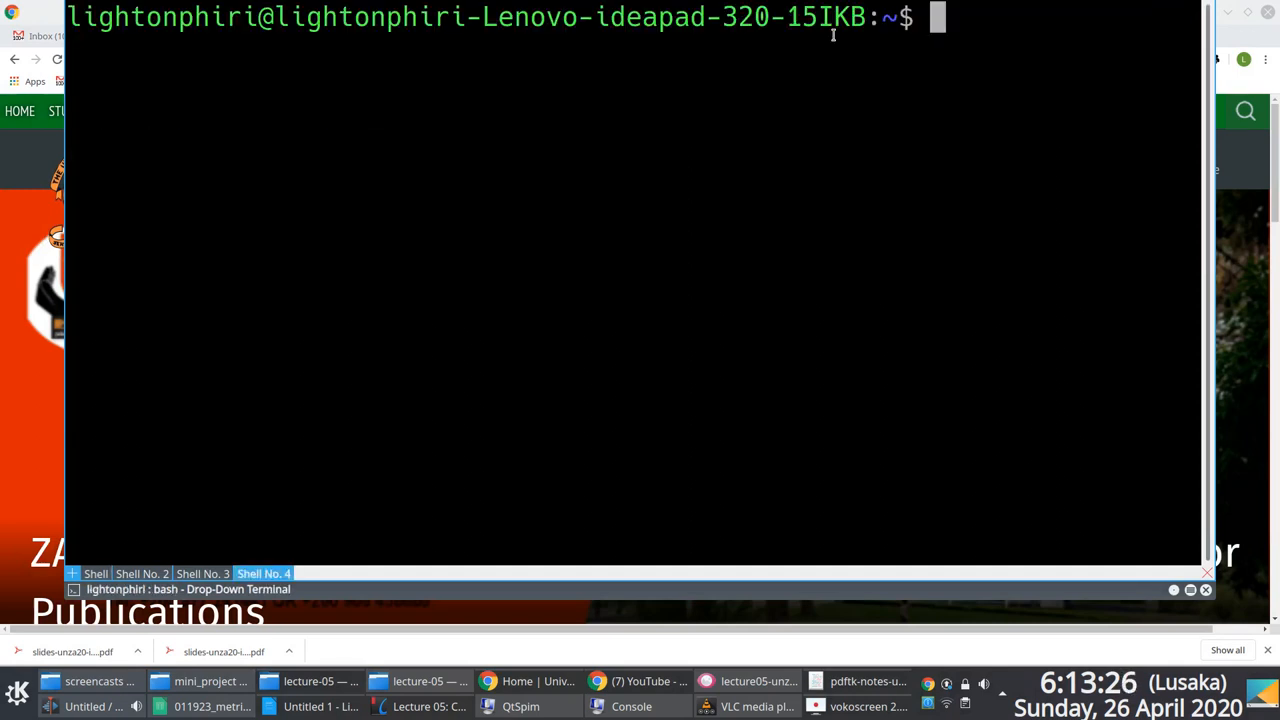
{"action": "type", "text": "l"}
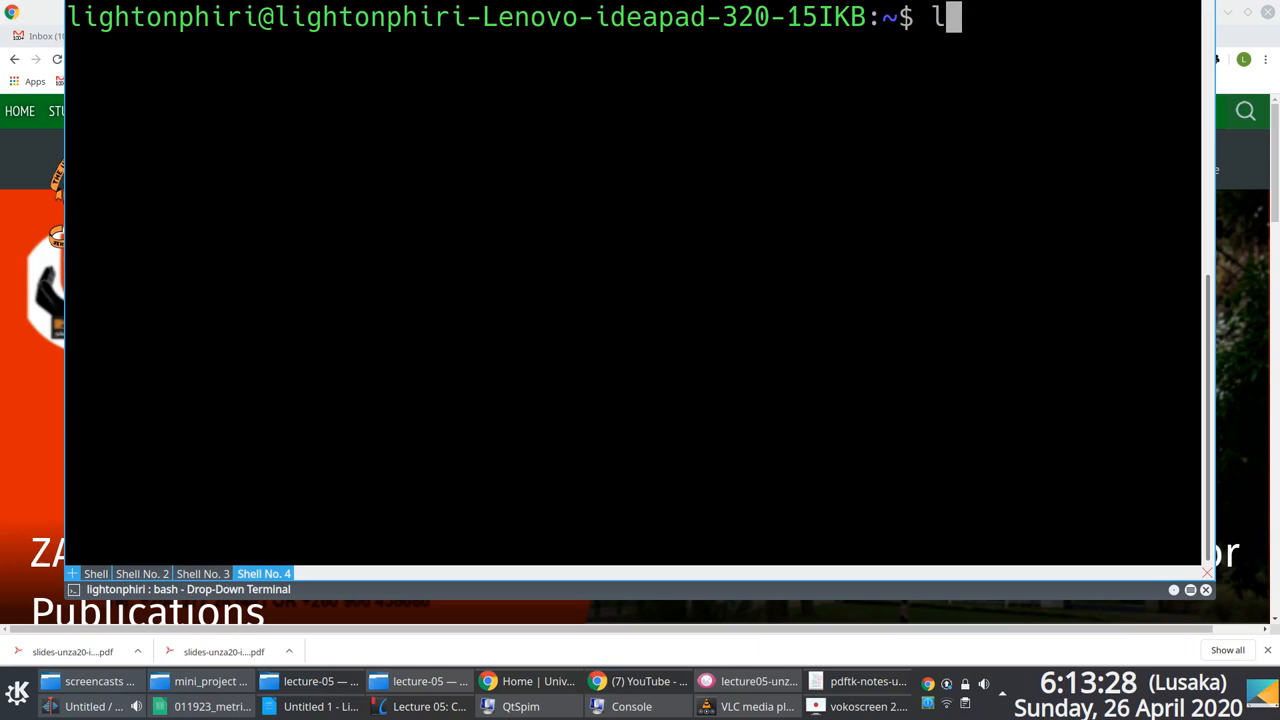
{"action": "type", "text": "ynx"}
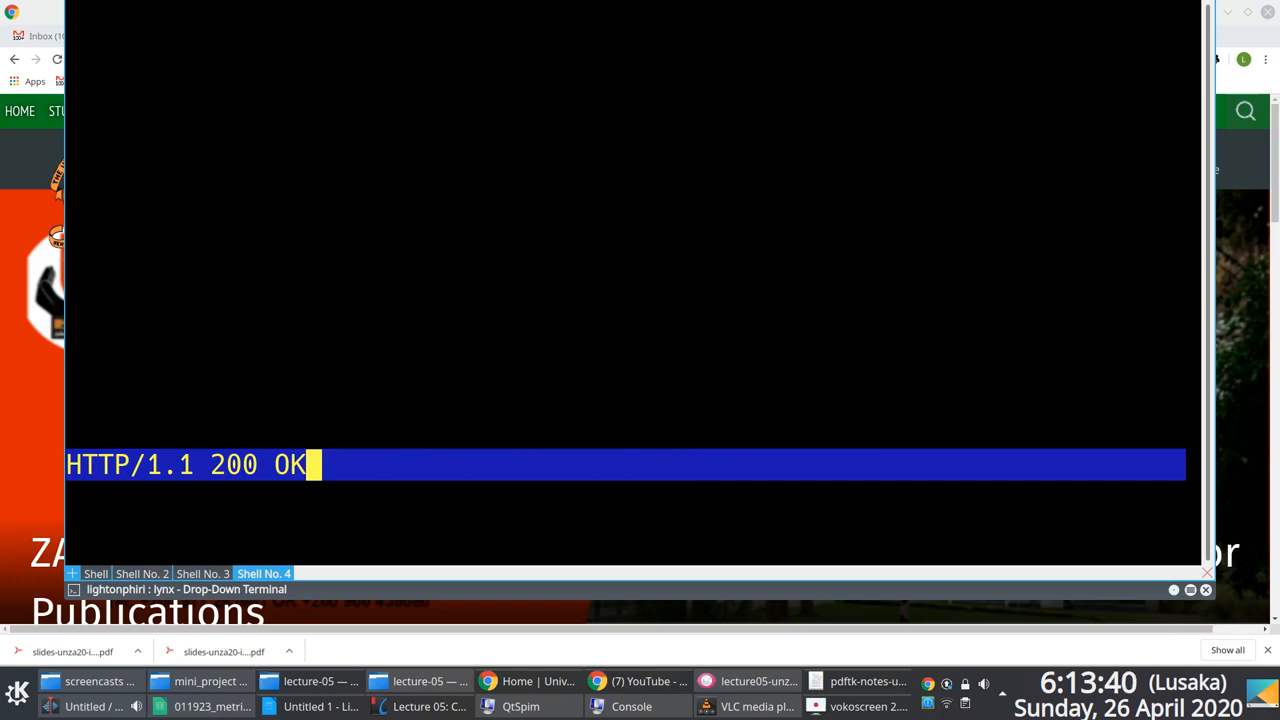
- Page down through the University of Zambia homepage in Lynx, moving among its links
{"action": "key", "text": "Return"}
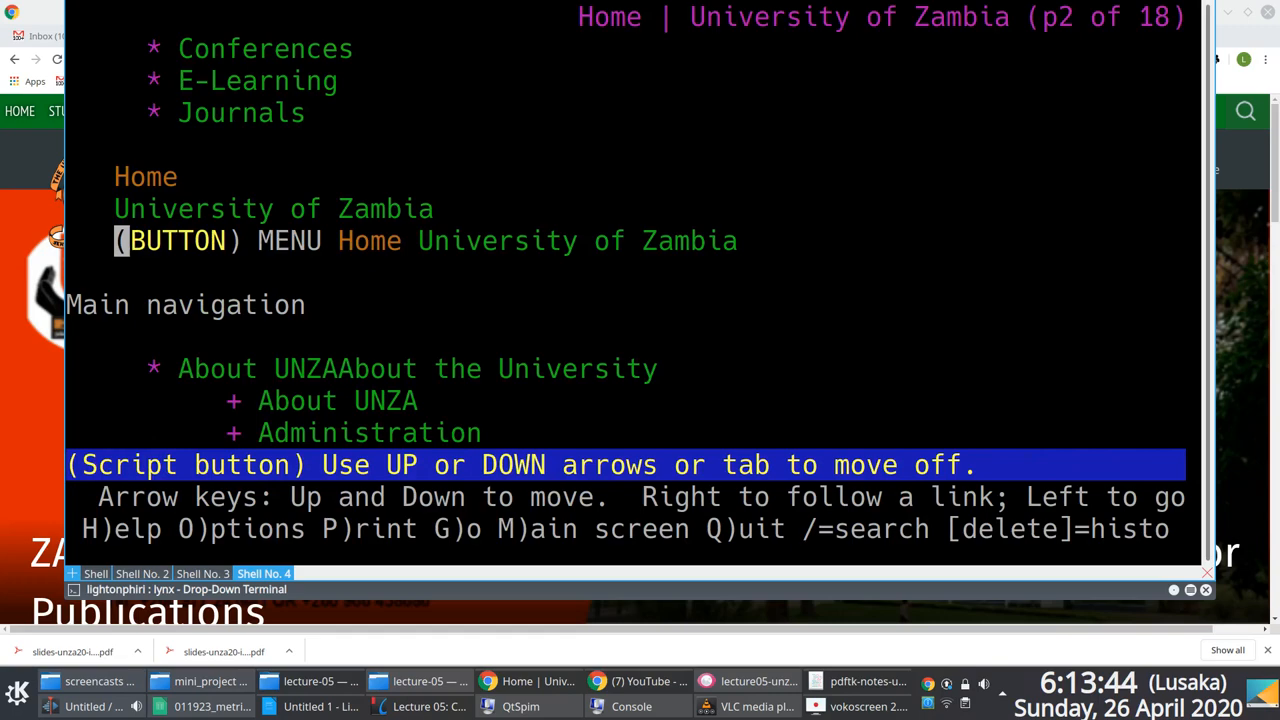
{"action": "key", "text": "space"}
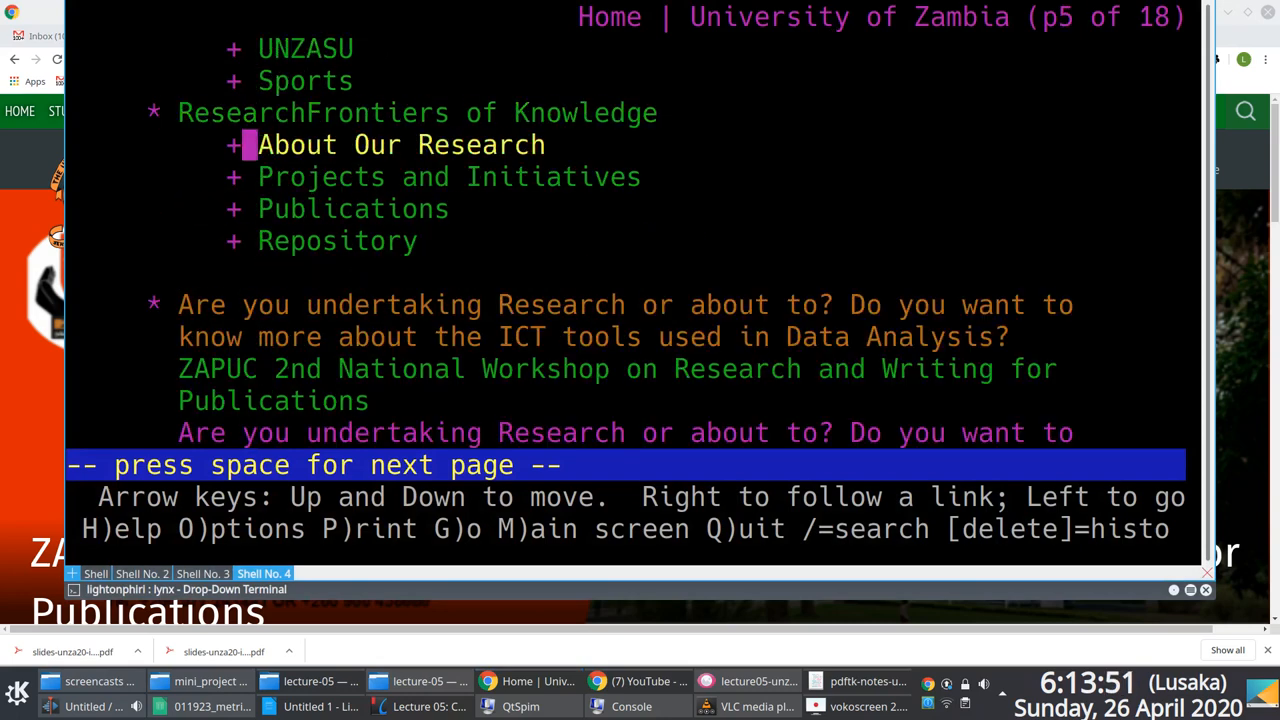
{"action": "key", "text": "space"}
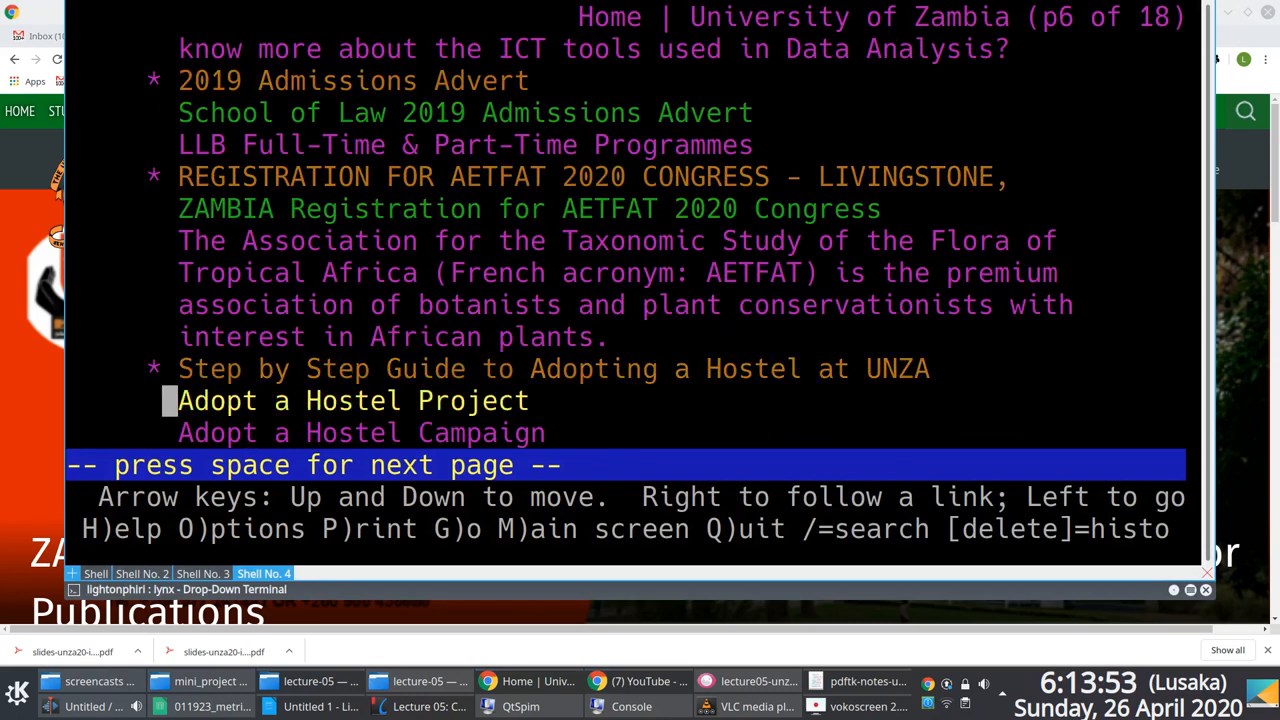
{"action": "key", "text": "Up"}
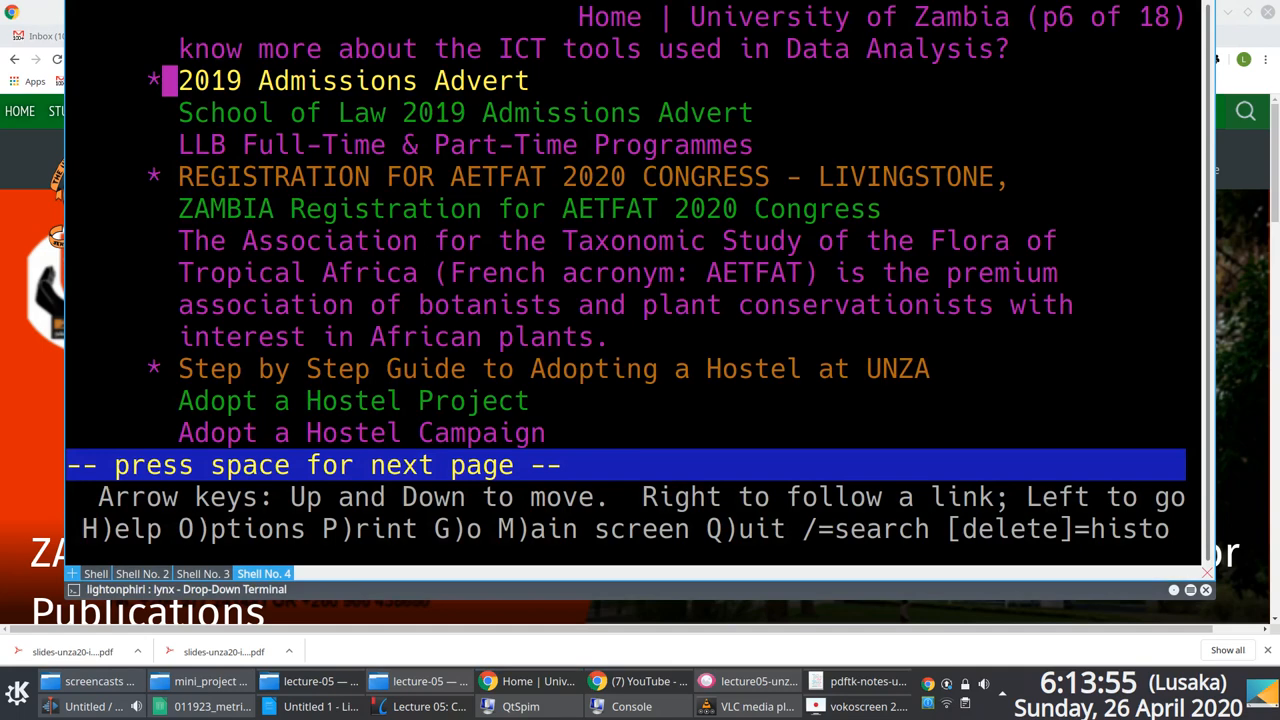
{"action": "key", "text": "Down"}
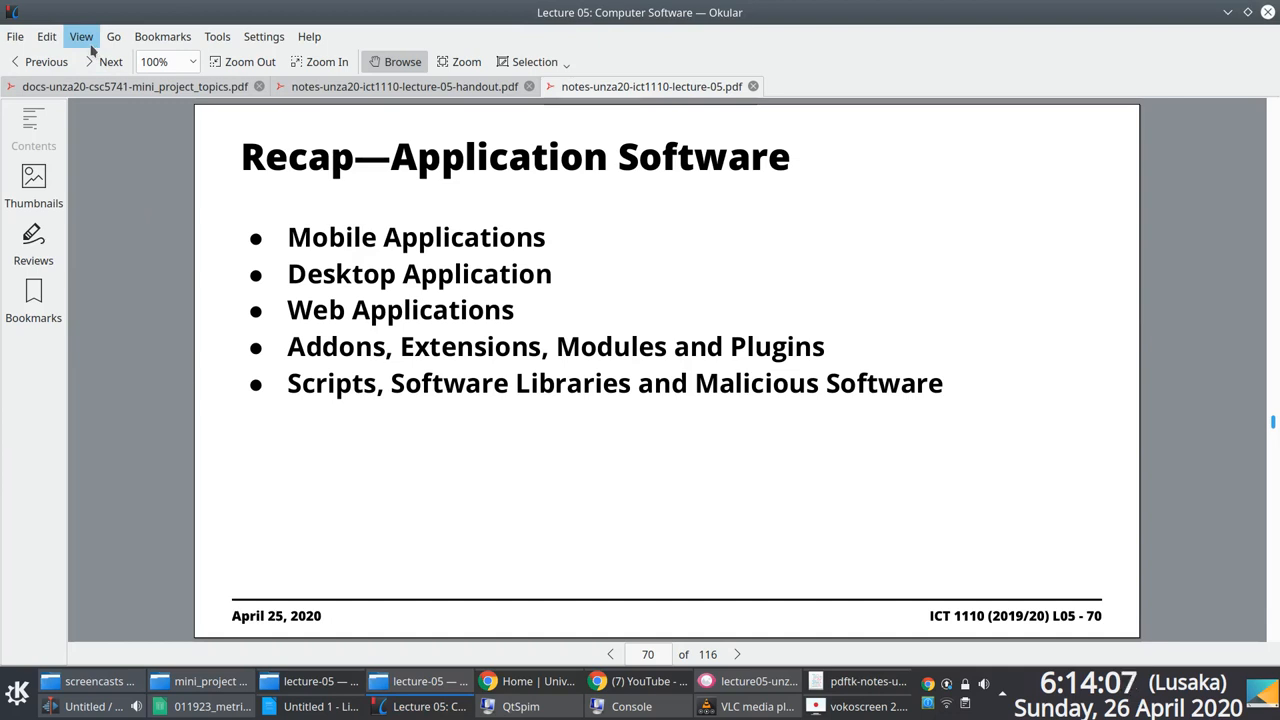
{"action": "mouse_move", "coordinate": [456, 300]}
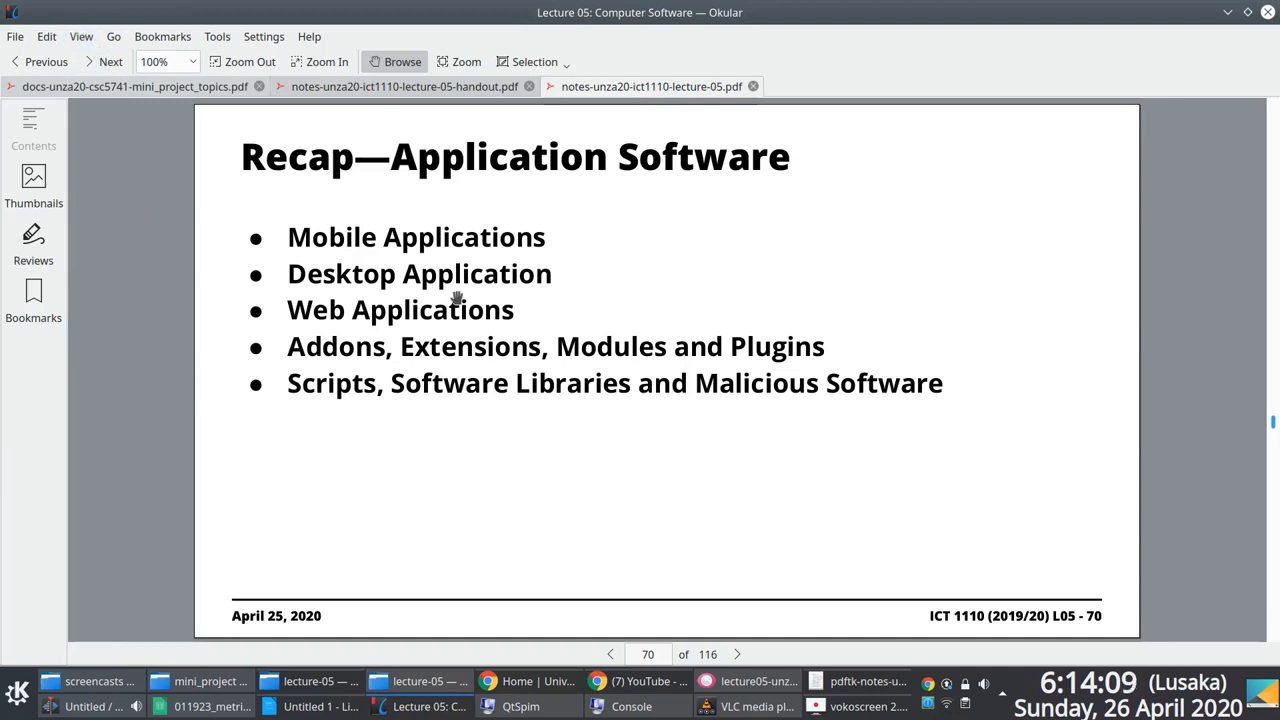
- Return to the Recap—Application Software slide in Okular
{"action": "left_click", "coordinate": [856, 706]}
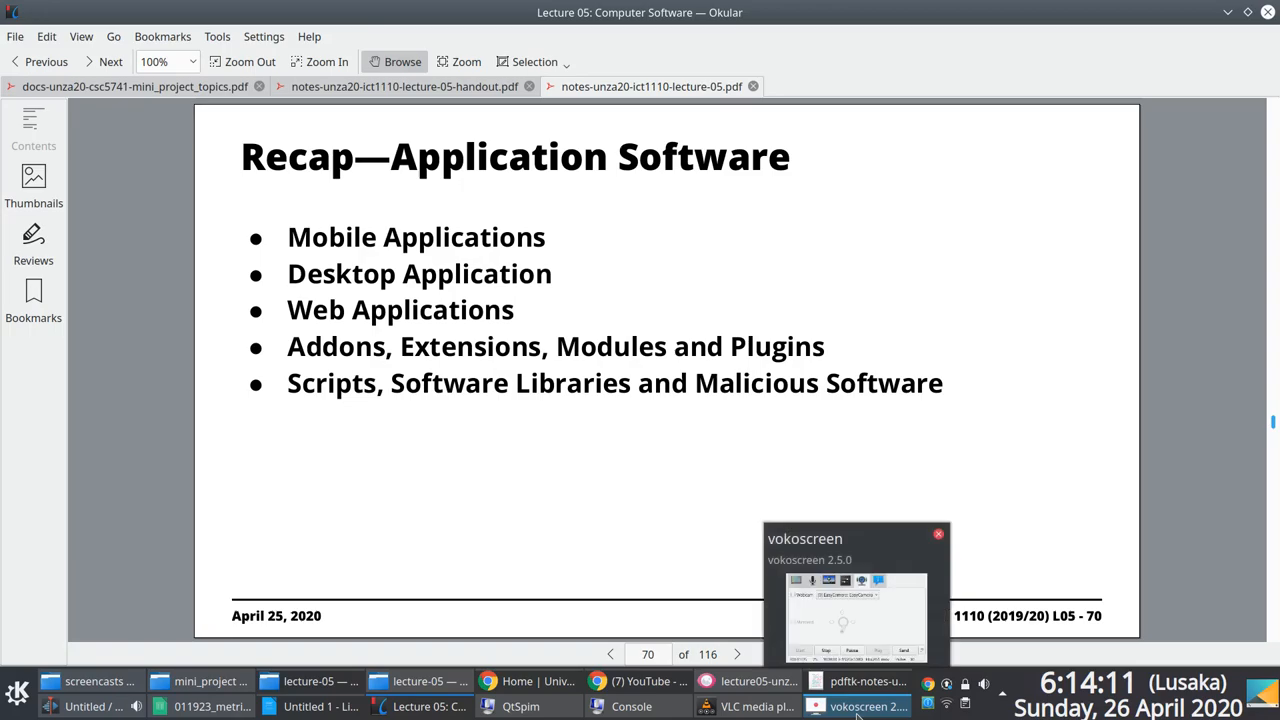